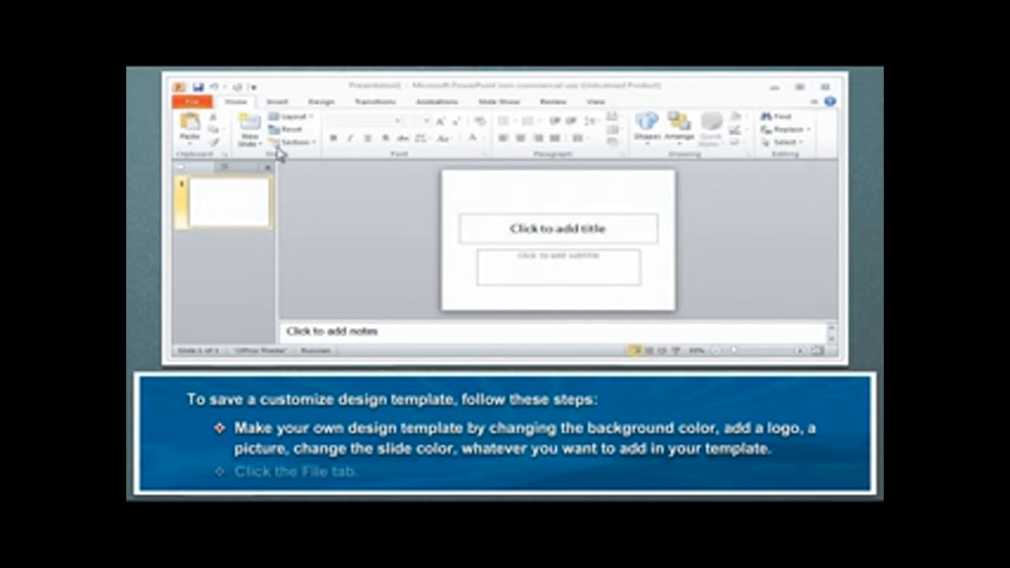
Open the File backstage to show Presentation1's information page
left_click(193, 102)
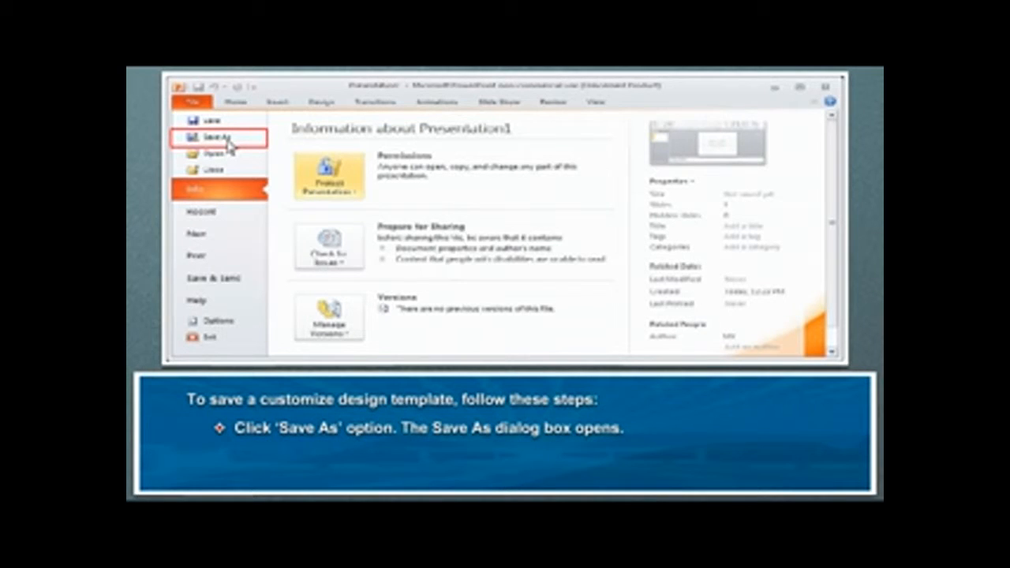
Save the presentation as a PowerPoint Template named 'PPT Presentation'
left_click(213, 139)
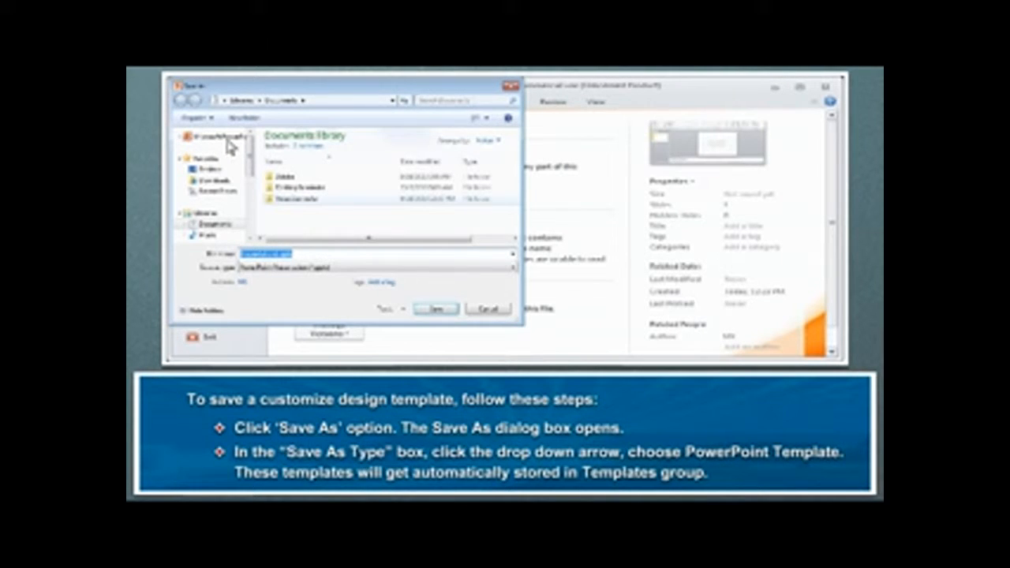
mouse_move(417, 230)
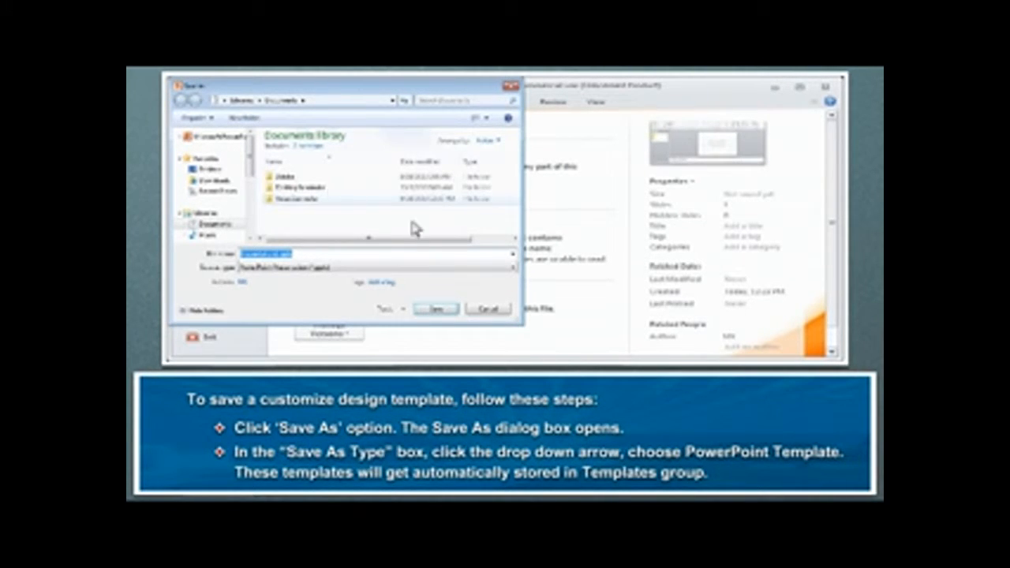
left_click(513, 265)
type("PPT Presentation")
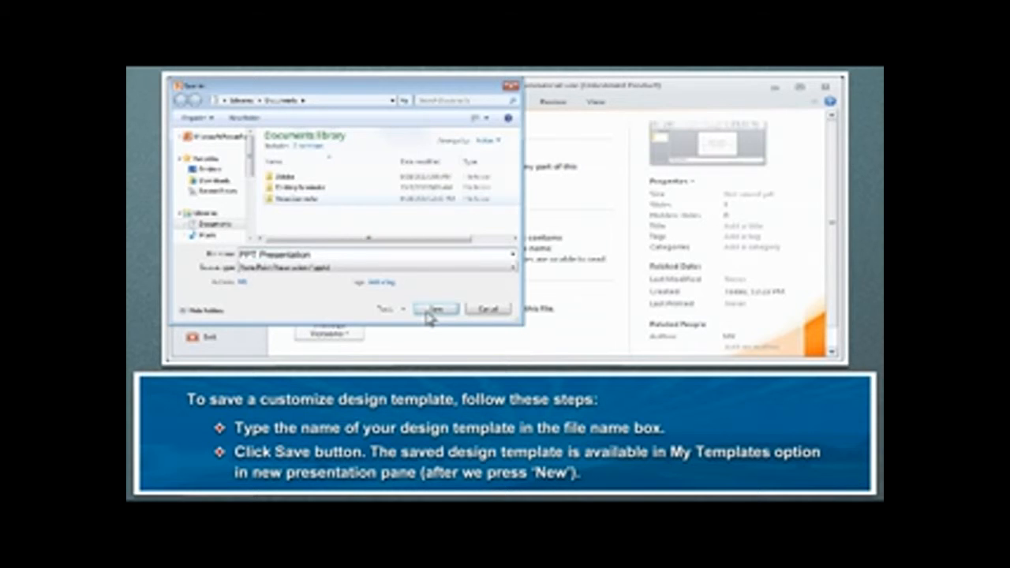
left_click(435, 308)
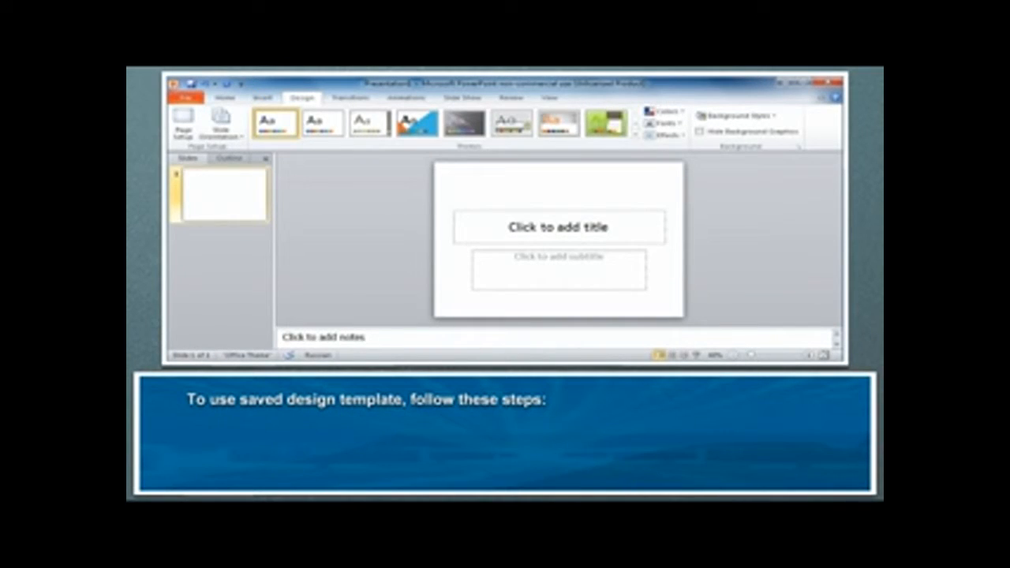
mouse_move(370, 265)
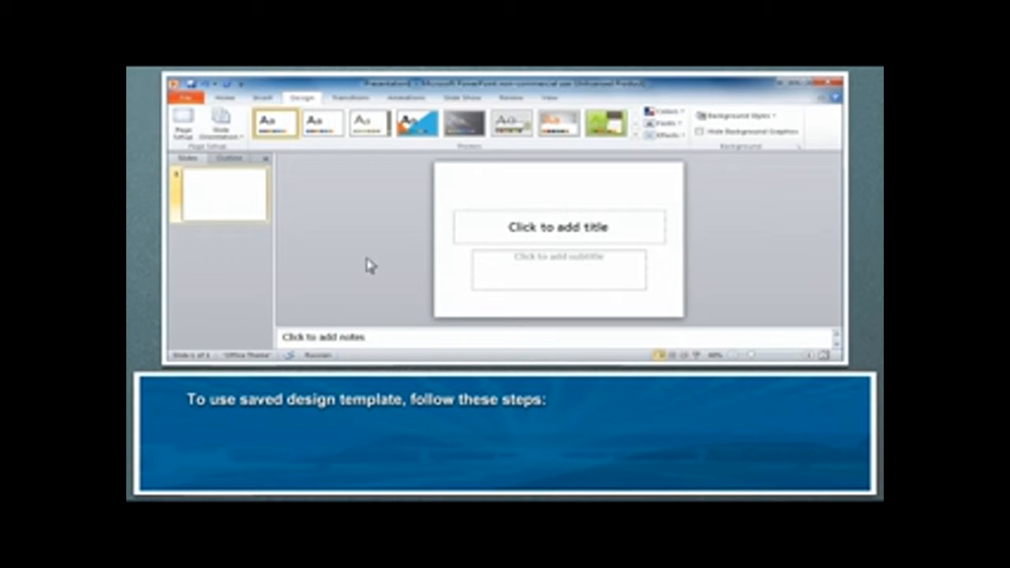
Go to File > New to list available templates and themes
left_click(186, 97)
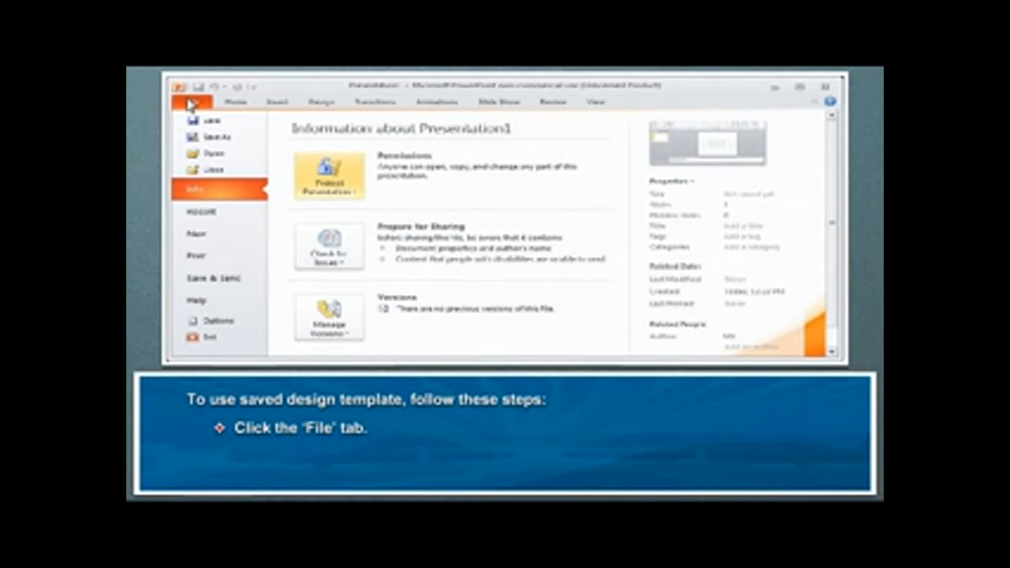
mouse_move(203, 245)
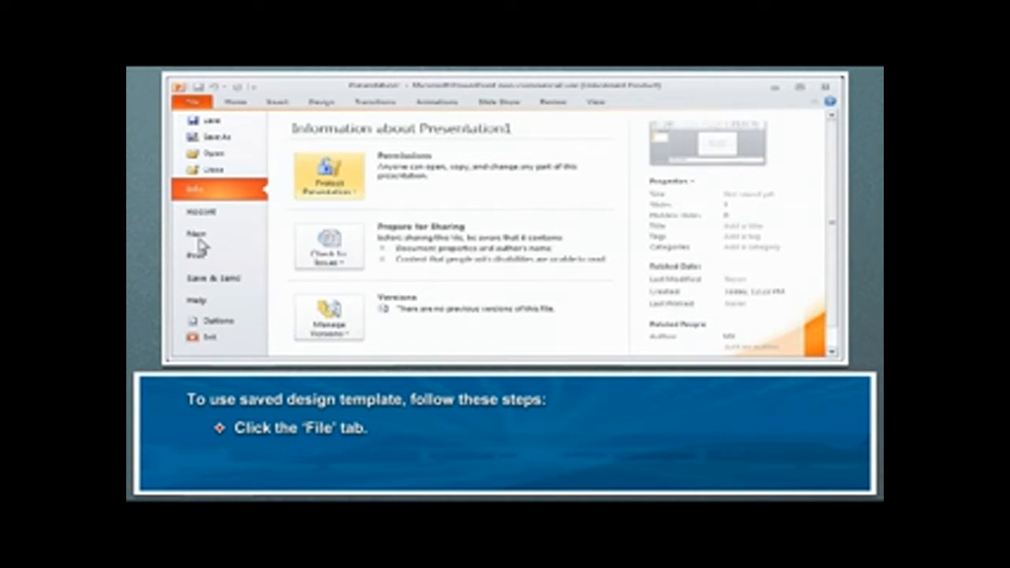
left_click(201, 232)
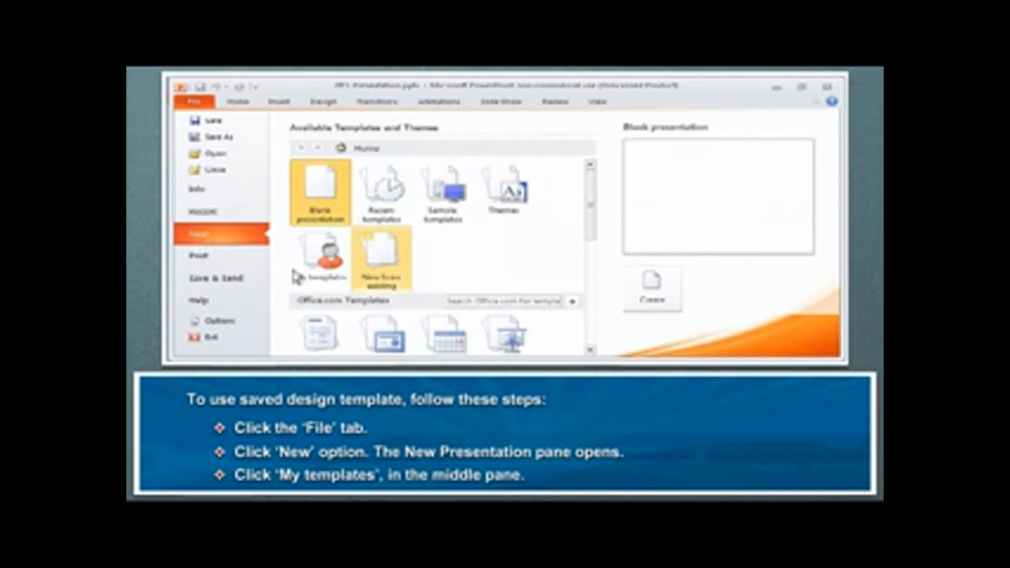
Open the saved 'PPT Presentation' template from My templates
left_click(319, 260)
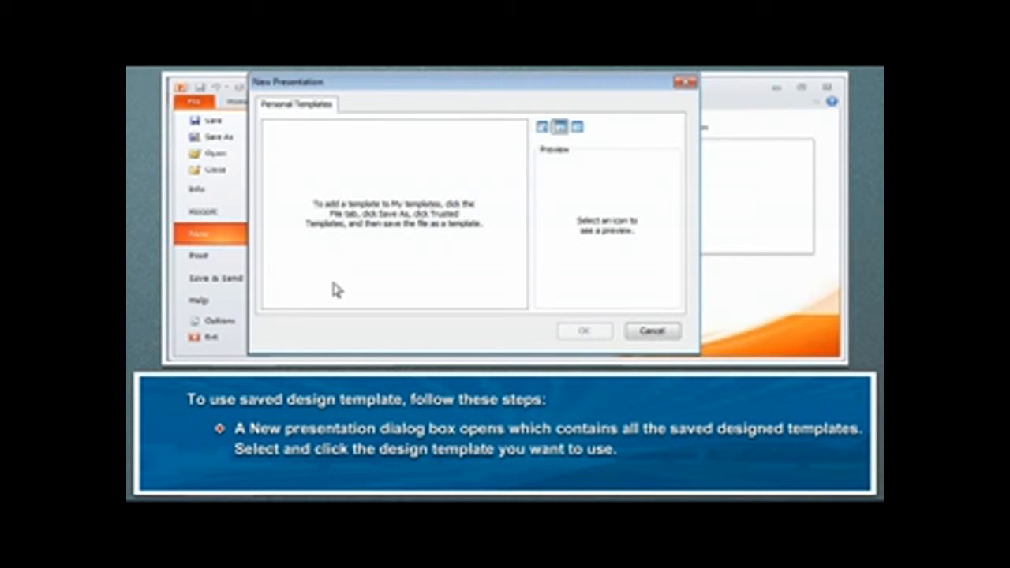
left_click(584, 331)
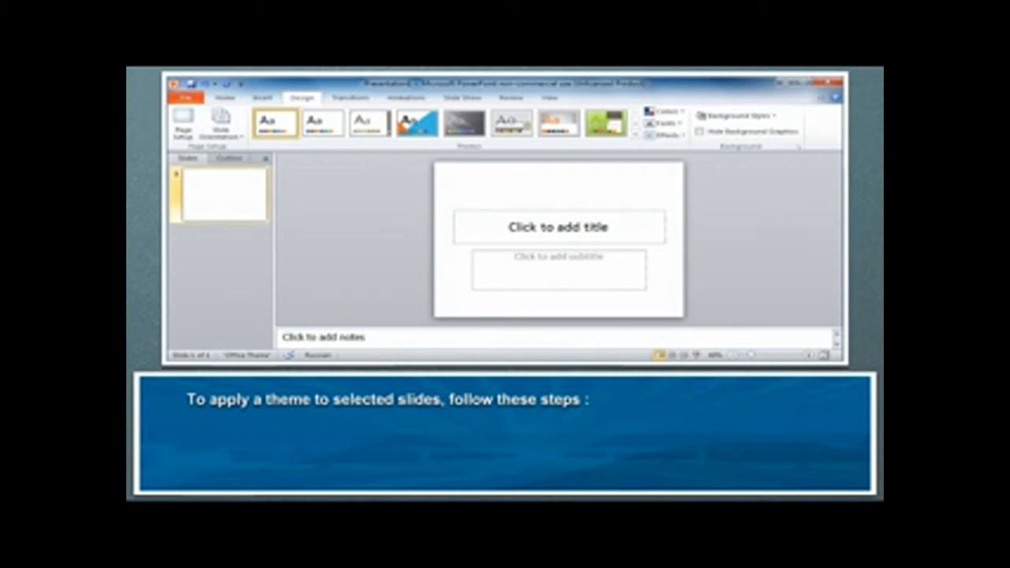
Apply the blue wave theme from the Themes gallery to all slides
left_click(303, 97)
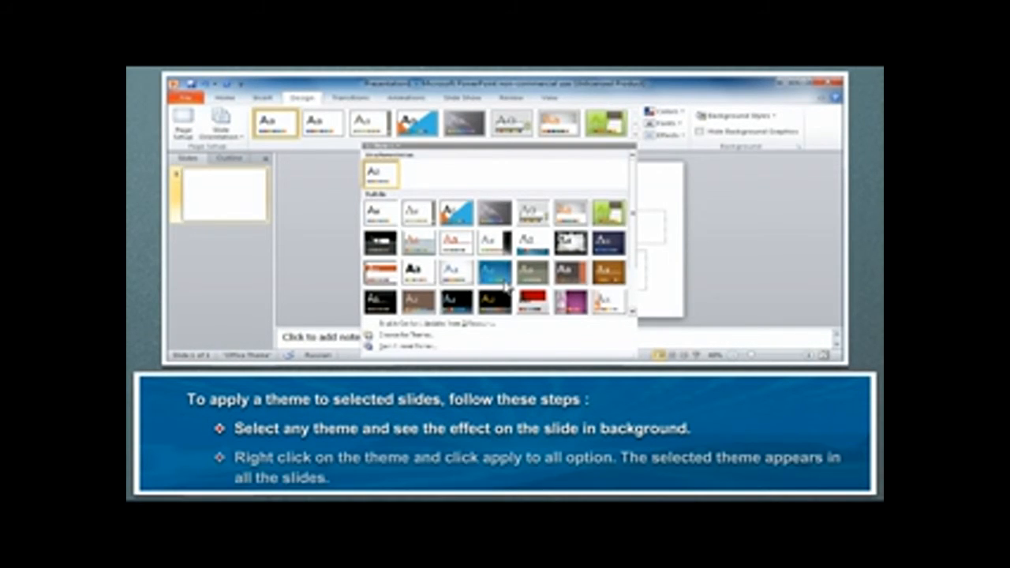
right_click(493, 272)
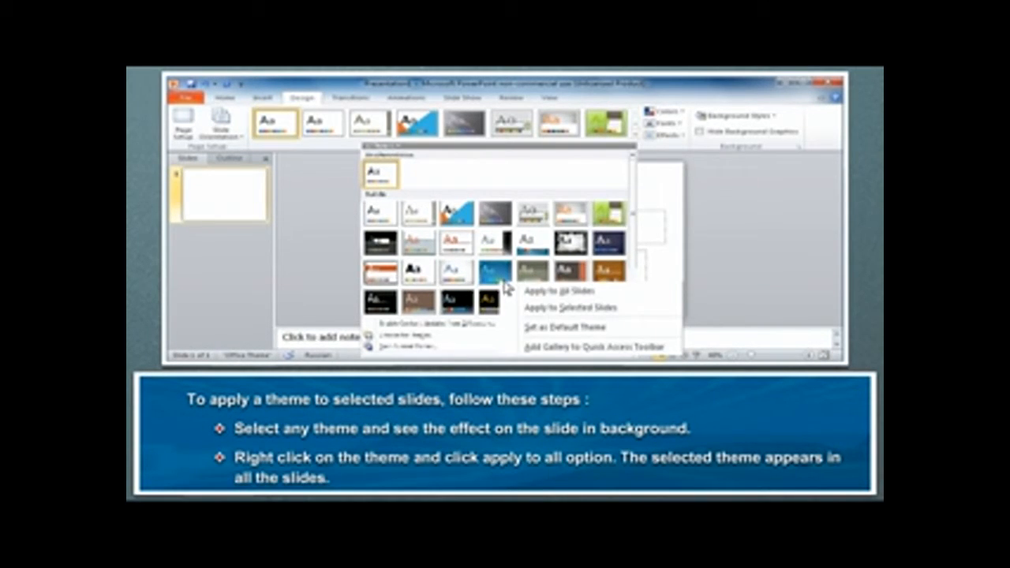
mouse_move(569, 292)
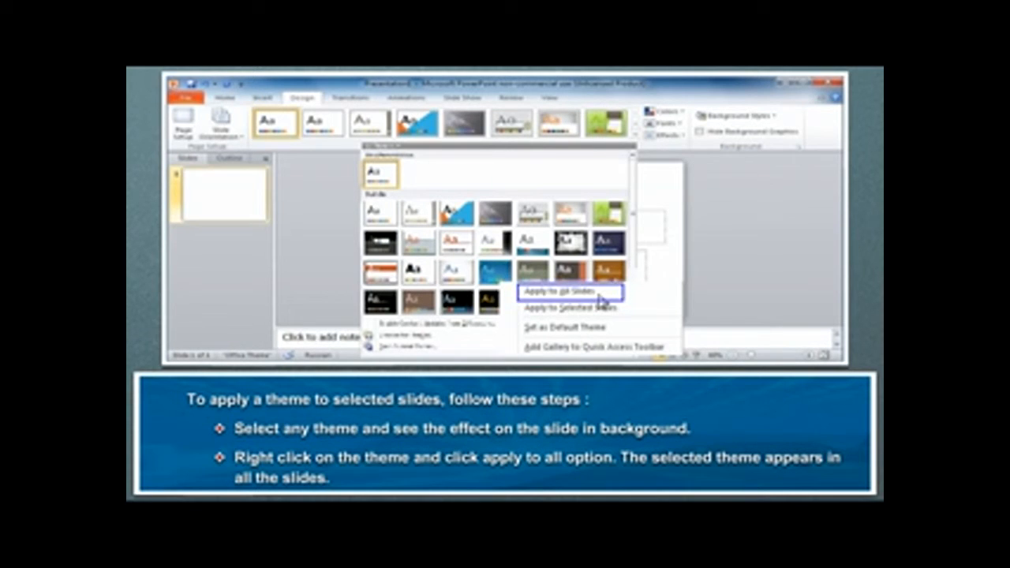
left_click(567, 292)
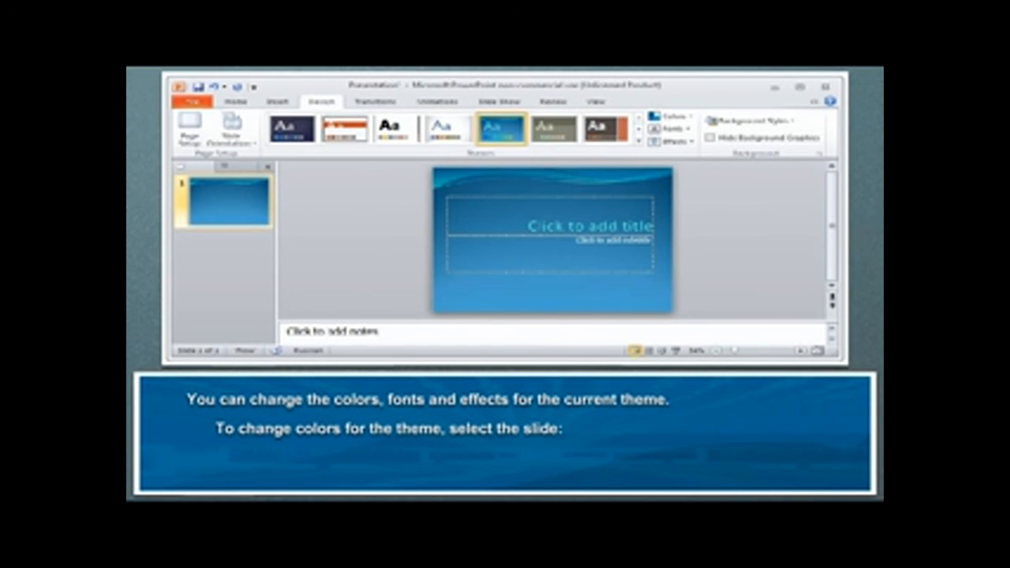
mouse_move(602, 302)
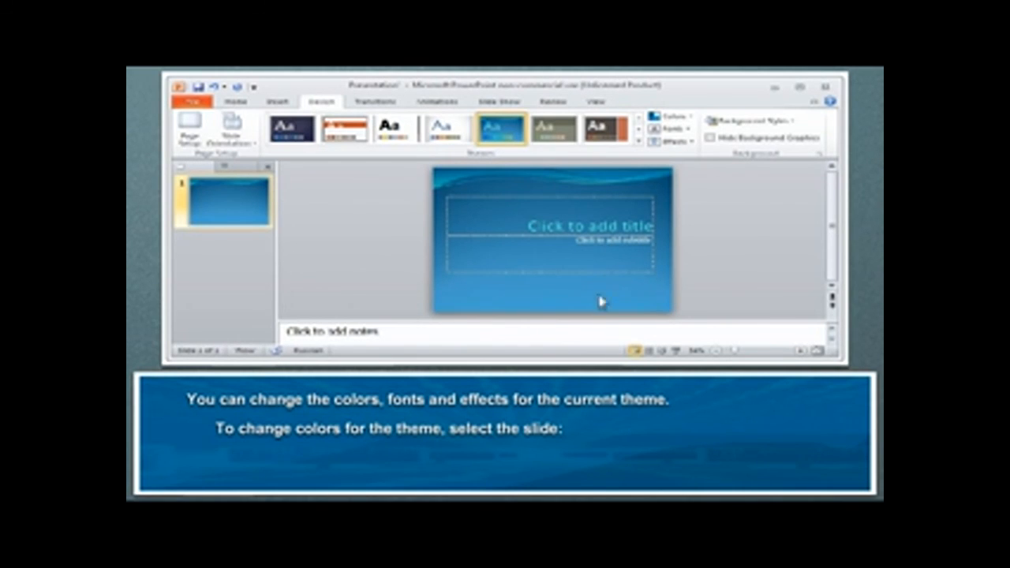
Select the slide and switch the theme Colors to an orange scheme
left_click(672, 117)
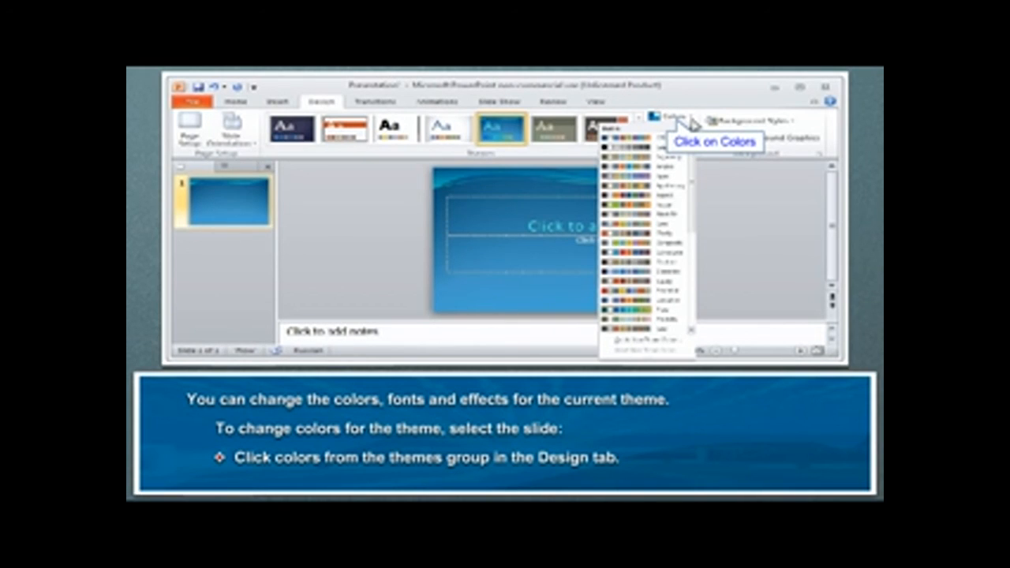
left_click(623, 202)
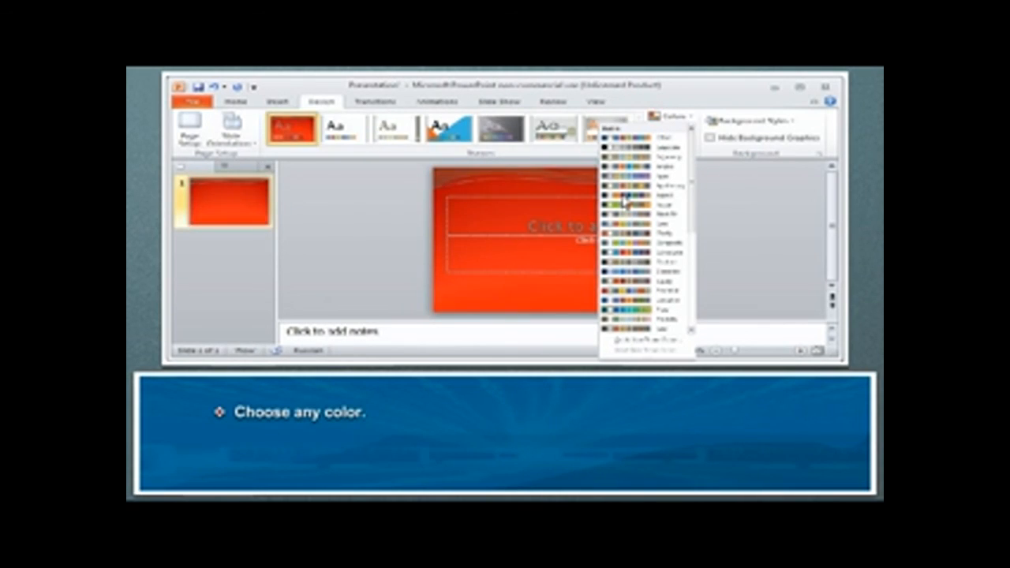